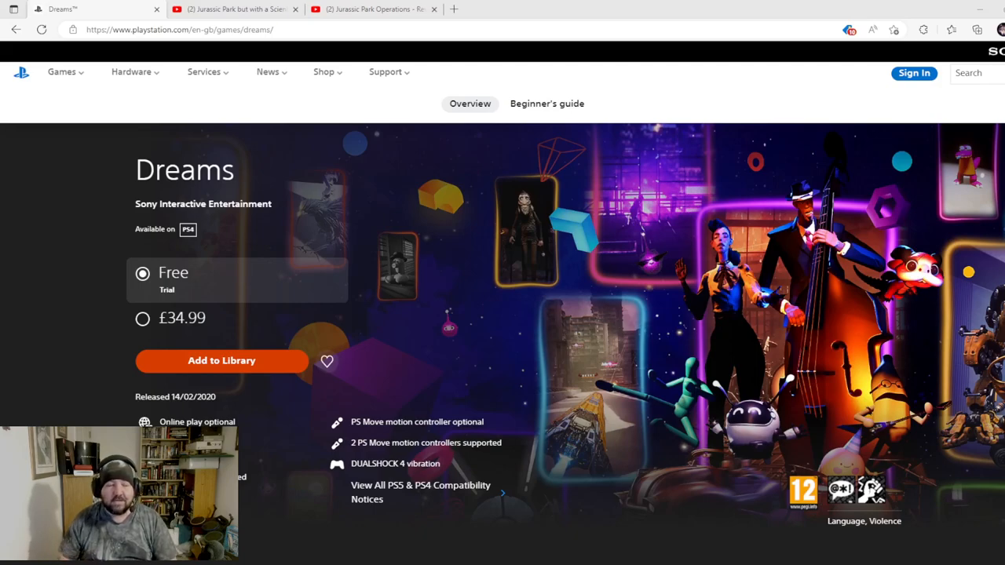
pyautogui.moveTo(562, 441)
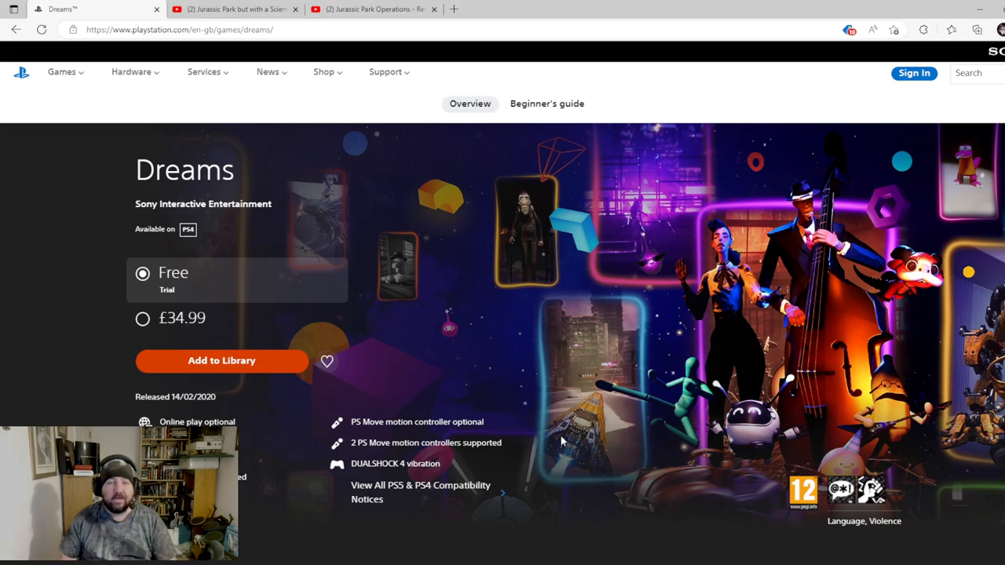
pyautogui.moveTo(553, 411)
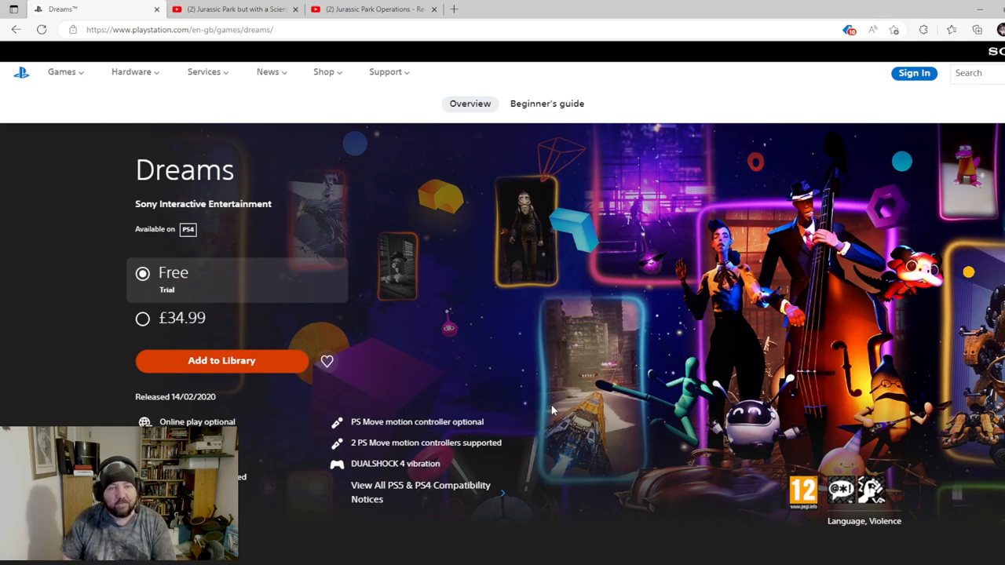
pyautogui.moveTo(551, 408)
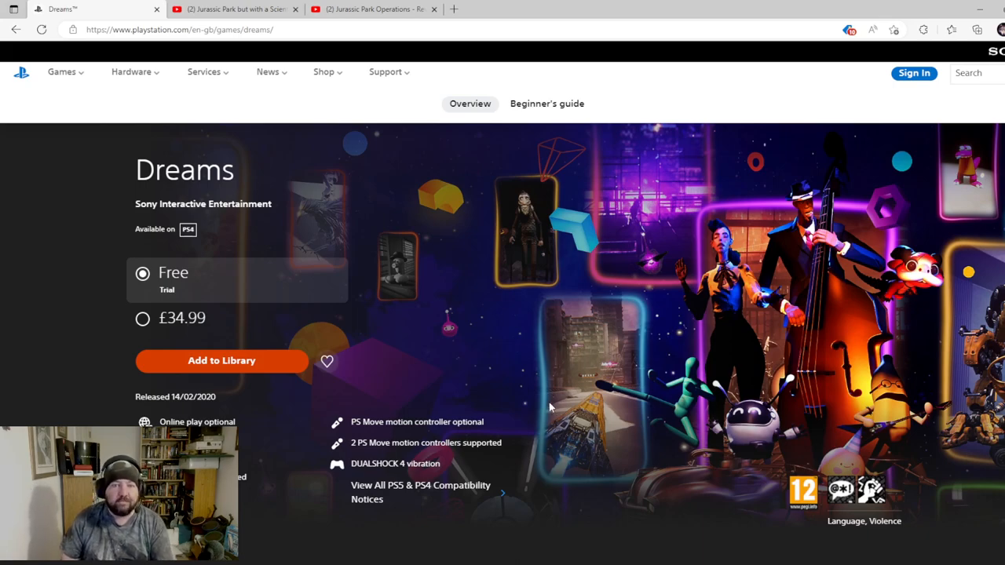
# Scroll to the Dreams Game Overview and highlight its Media Molecule description text
pyautogui.scroll(-3)
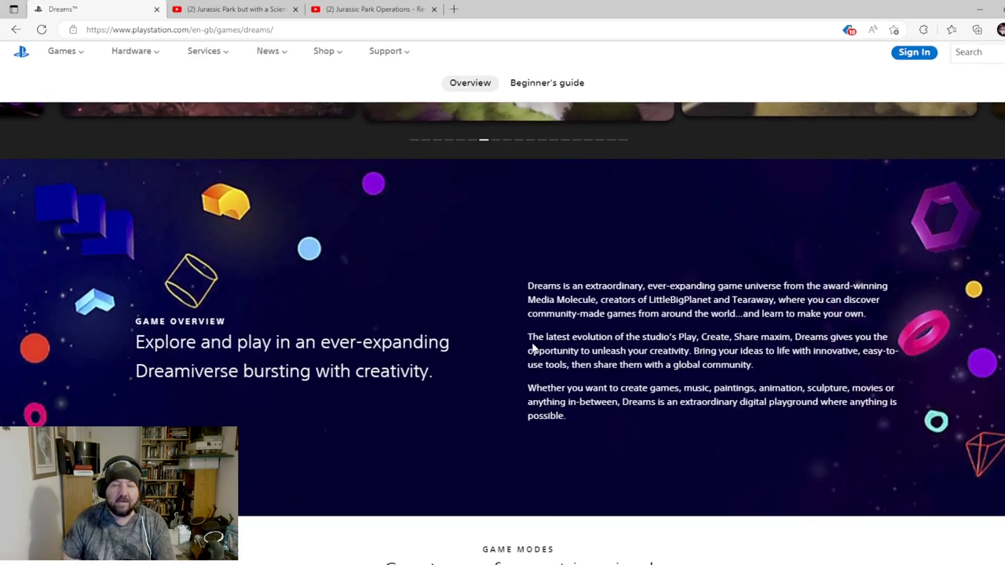
pyautogui.doubleClick(539, 299)
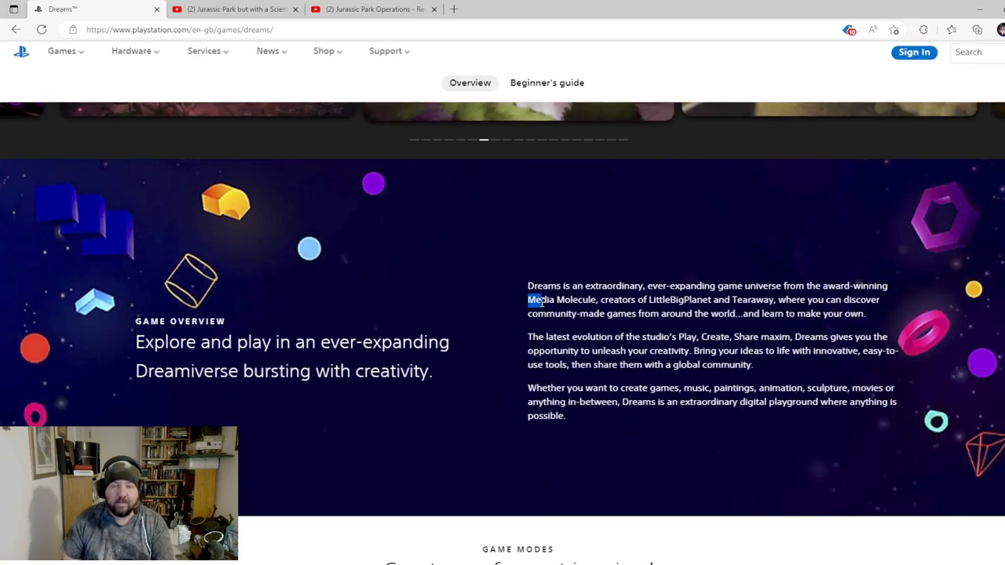
pyautogui.moveTo(528, 299); pyautogui.dragTo(777, 299)
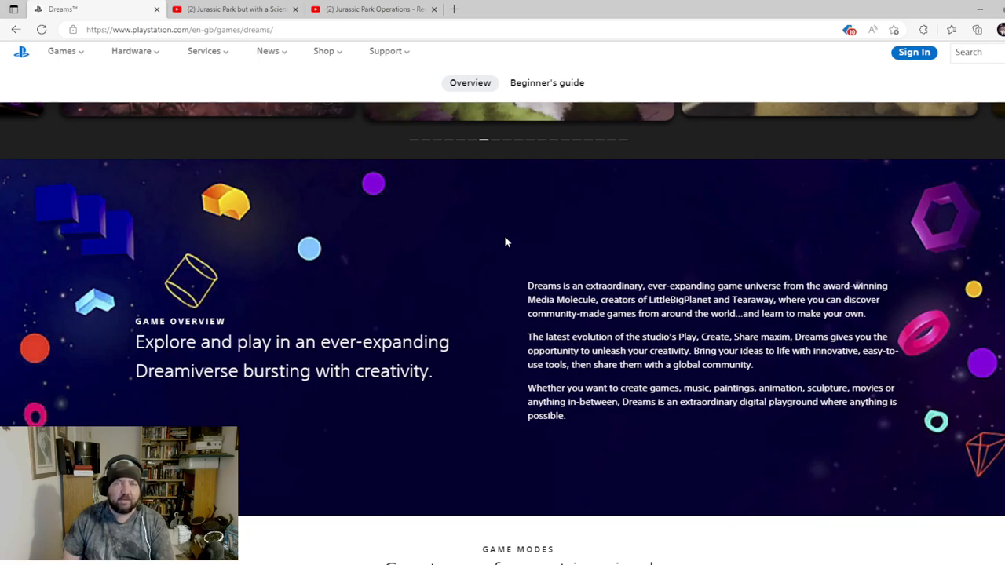
pyautogui.moveTo(495, 322)
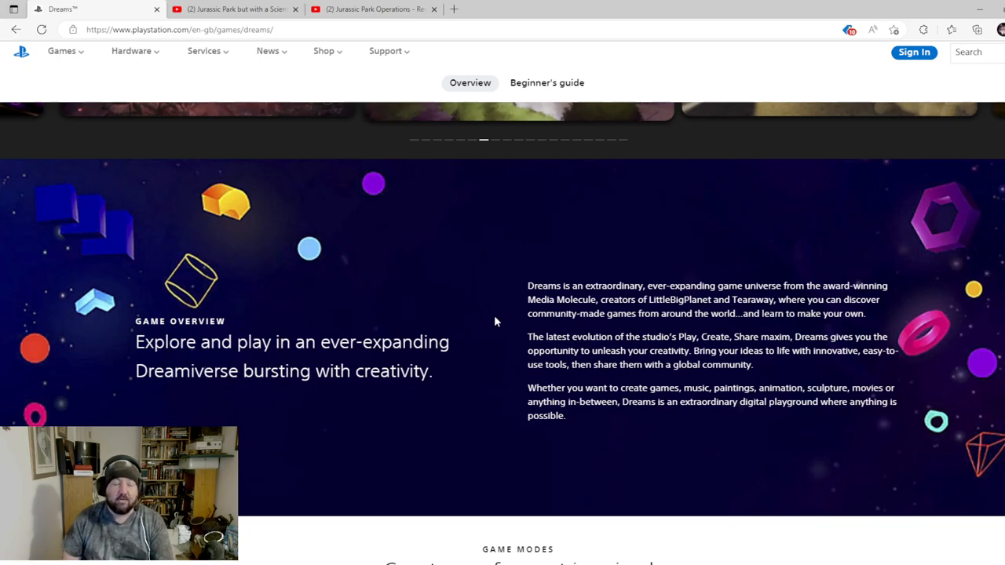
pyautogui.moveTo(484, 336)
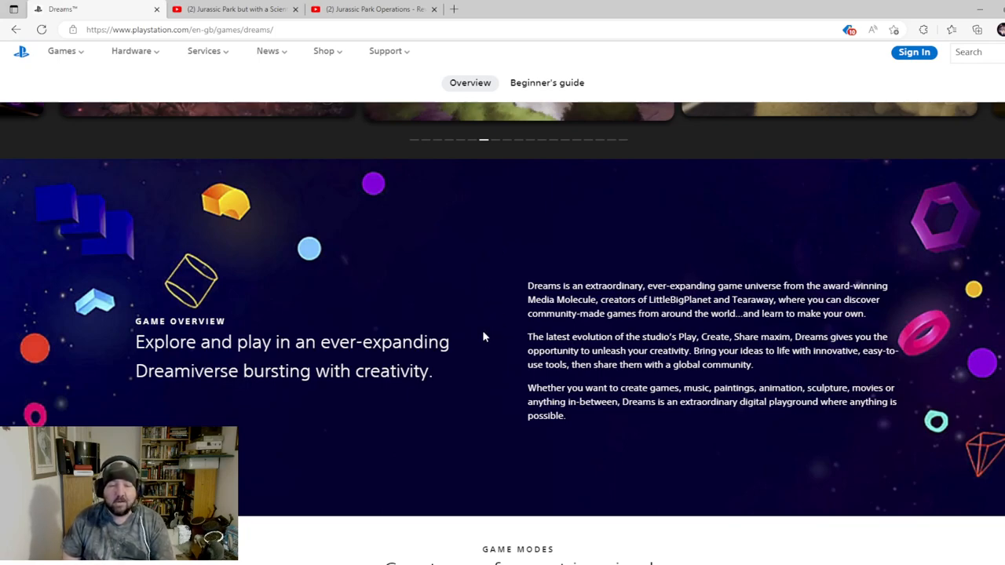
# Scroll past the Game Modes cards to the 'Try Dreams for free' demo section
pyautogui.scroll(-3)
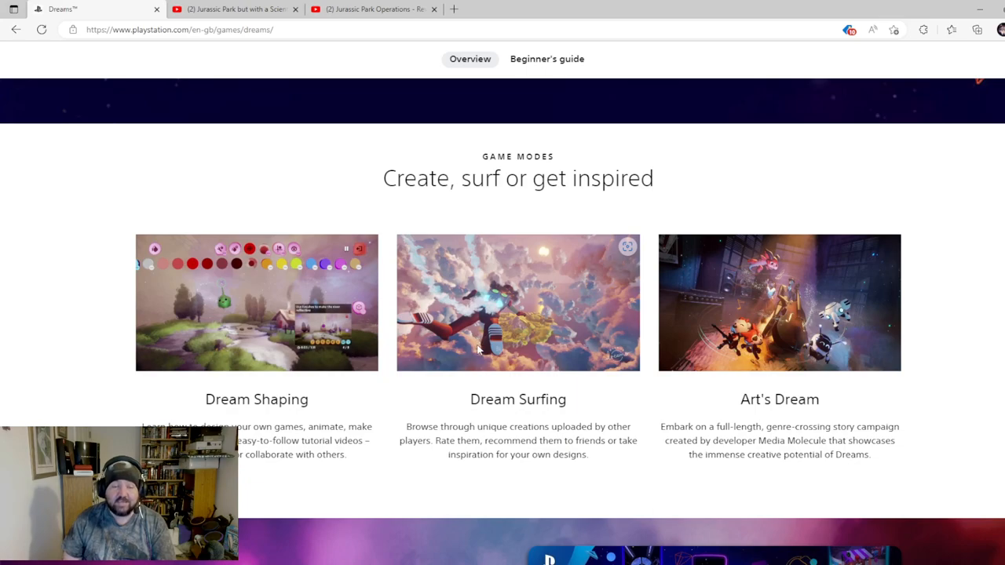
pyautogui.moveTo(475, 351)
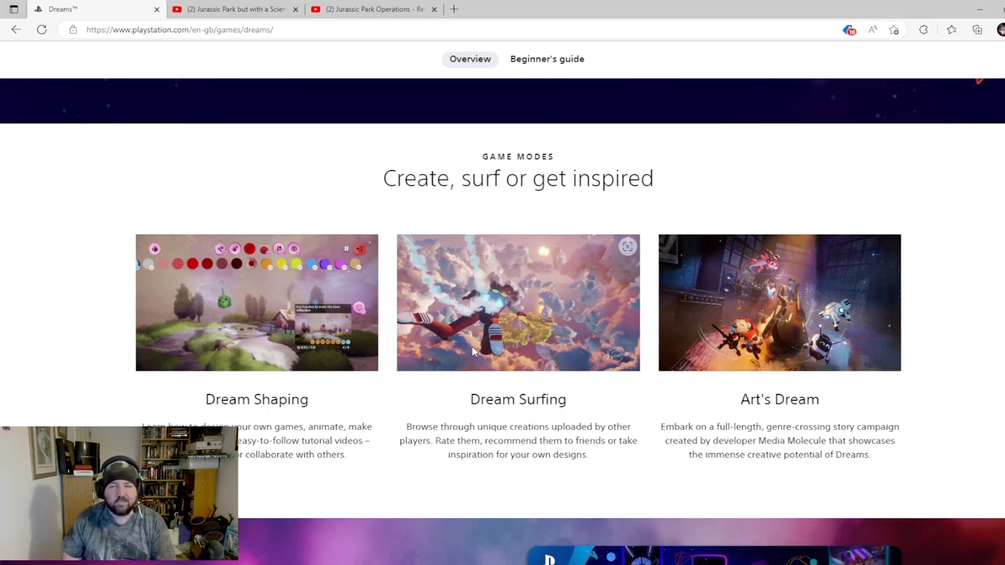
pyautogui.moveTo(502, 339)
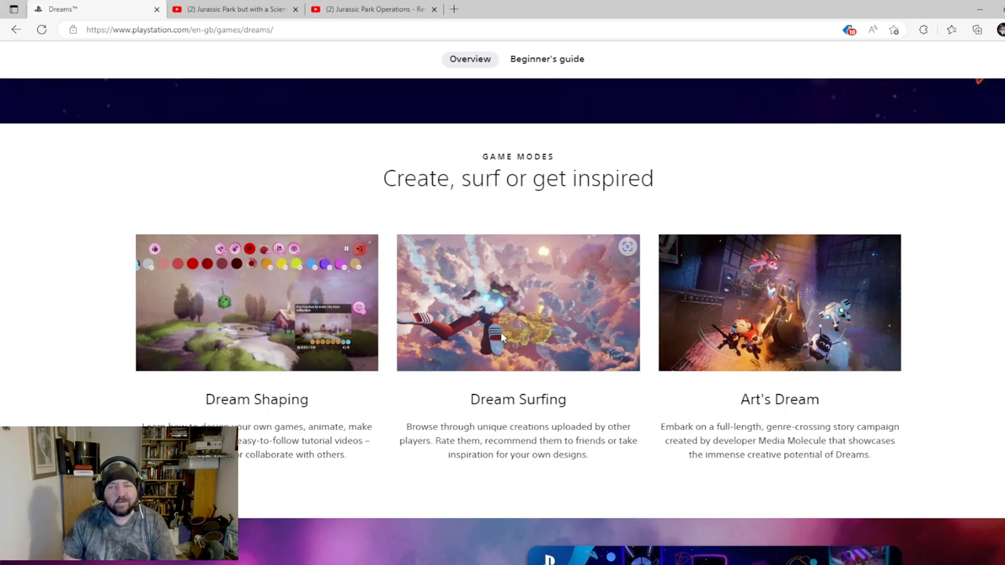
pyautogui.moveTo(443, 330)
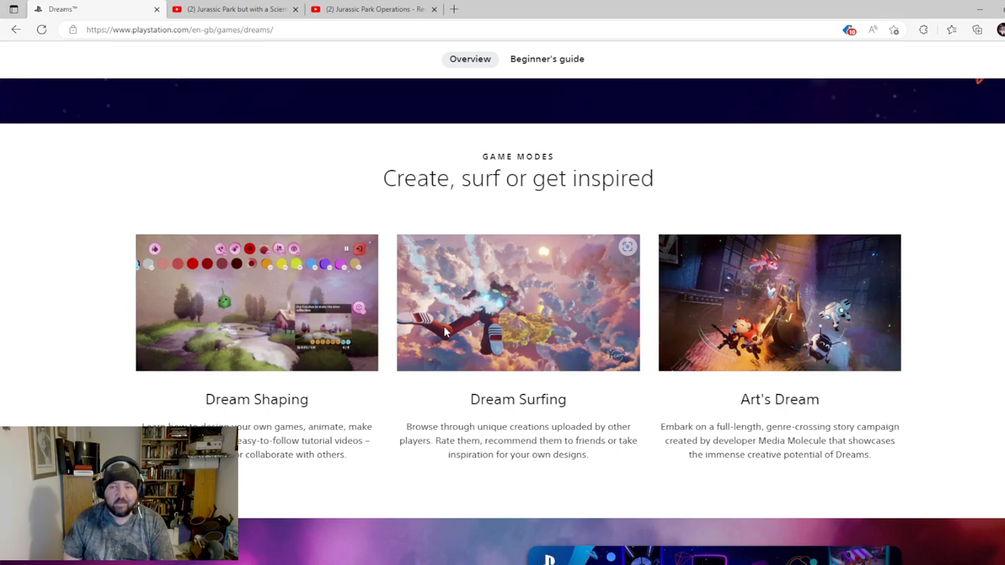
pyautogui.scroll(-3)
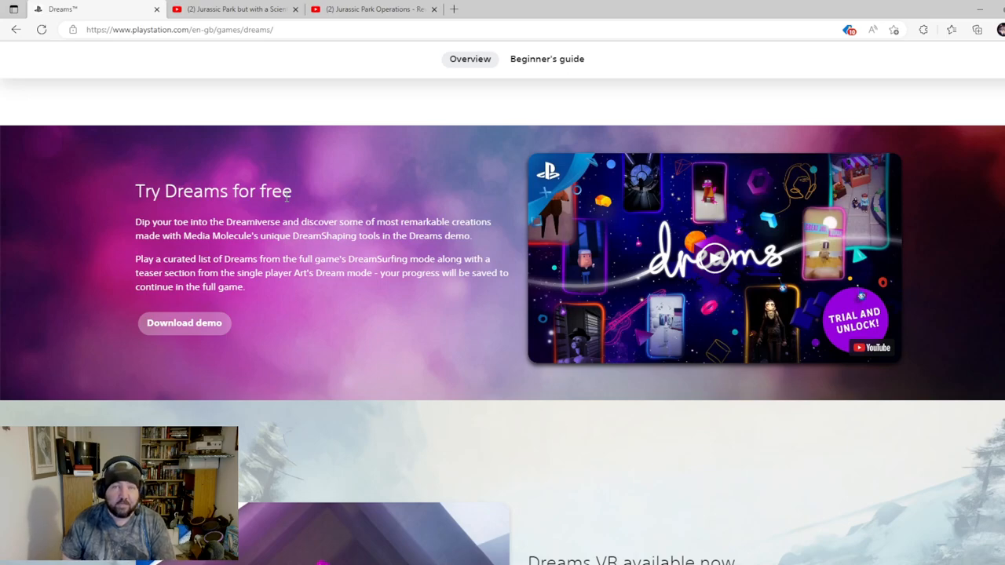
# Watch the Scientifically Accurate T. Rex video full screen, then return to normal view
pyautogui.click(236, 9)
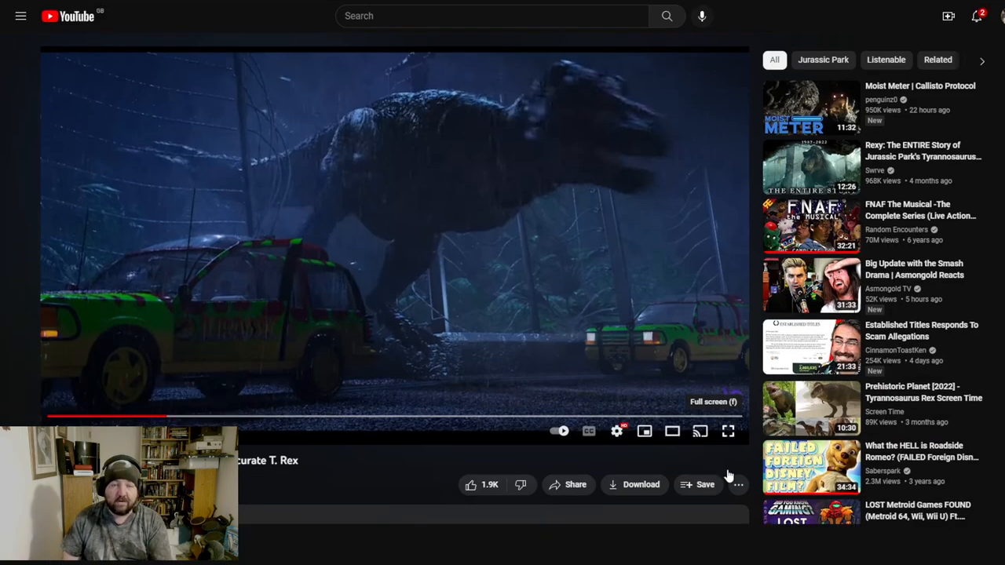
pyautogui.click(726, 431)
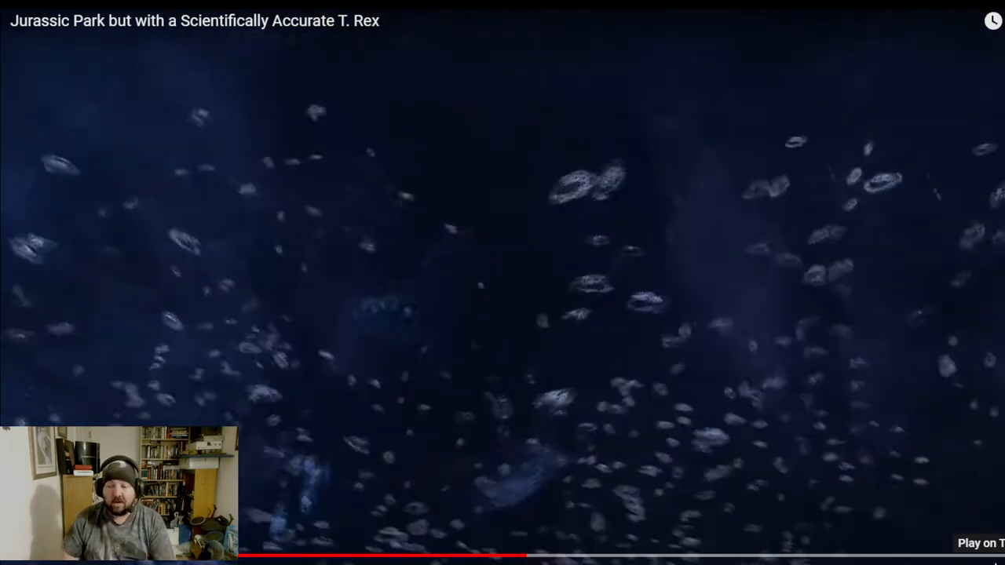
pyautogui.press('Escape')
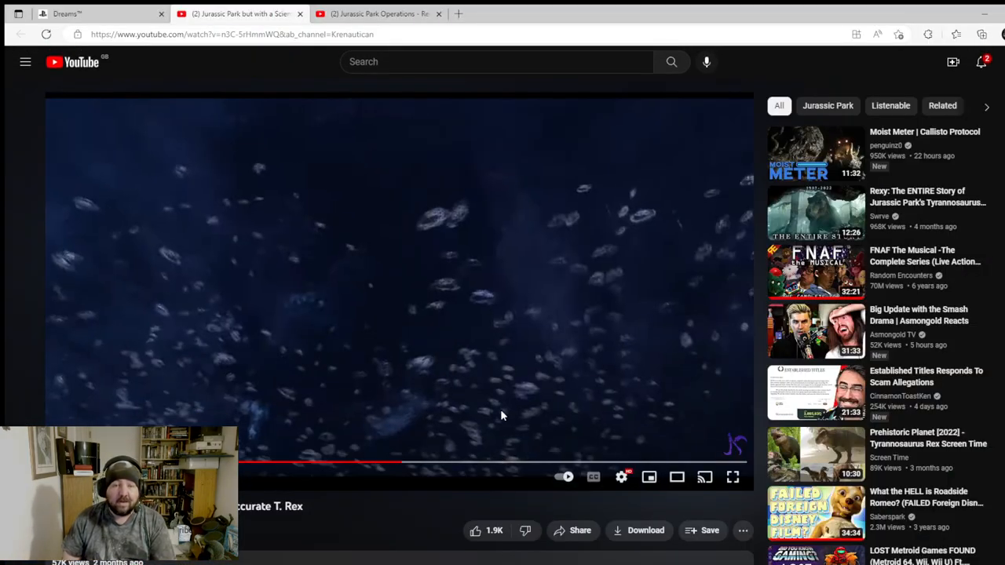
pyautogui.moveTo(483, 377)
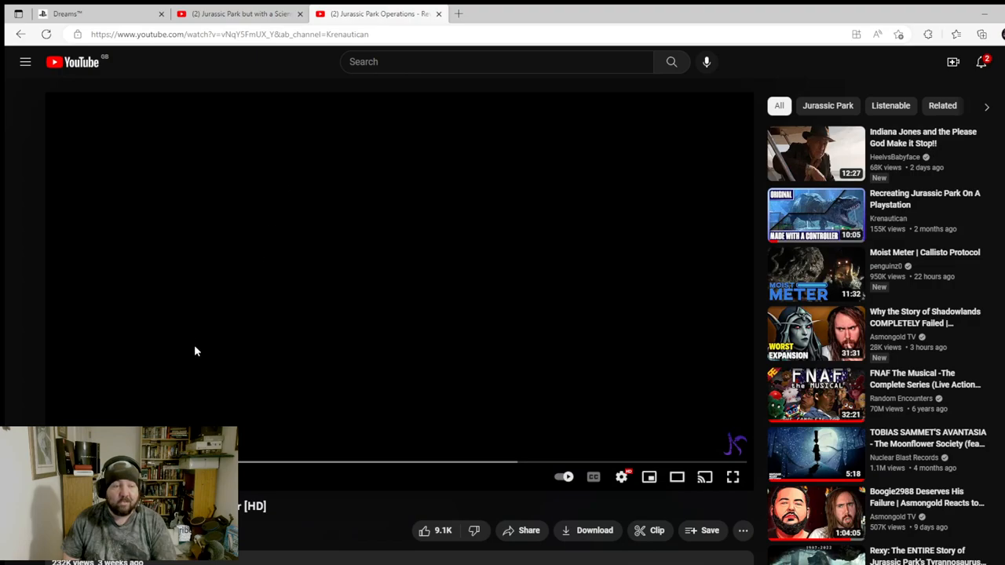
# Play the Jurassic Park Operations reveal trailer full screen and watch it
pyautogui.click(732, 476)
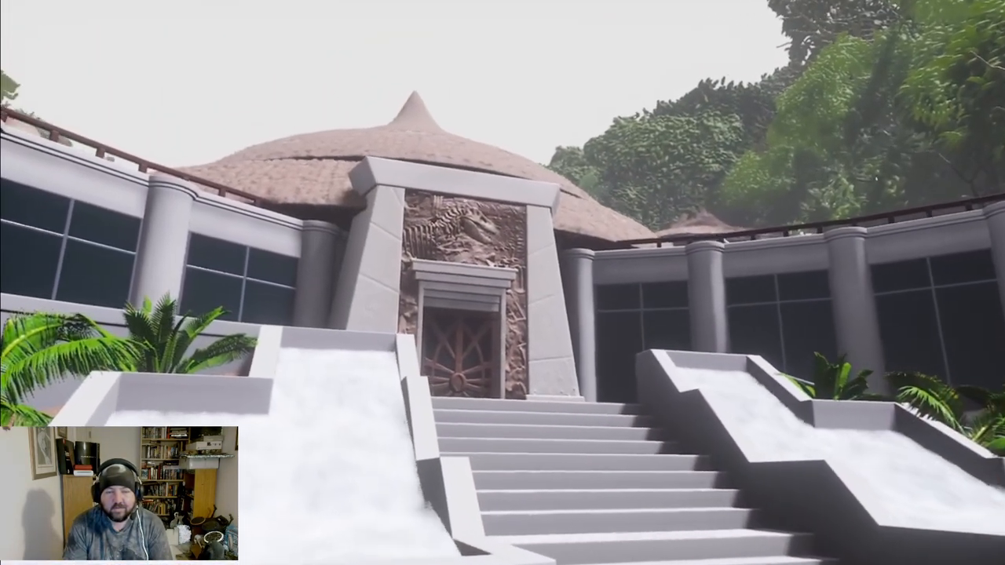
pyautogui.moveTo(502, 283)
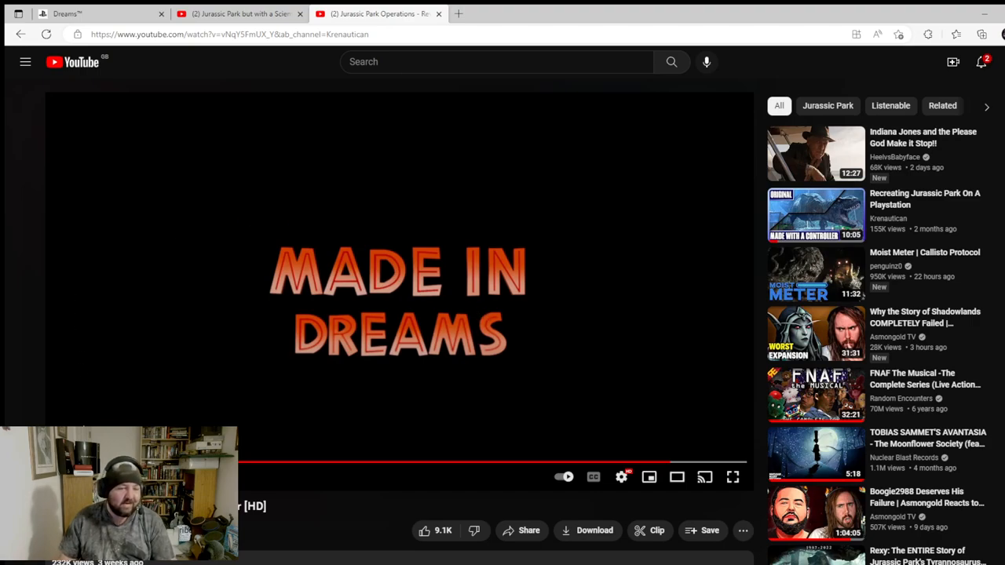
pyautogui.scroll(-3)
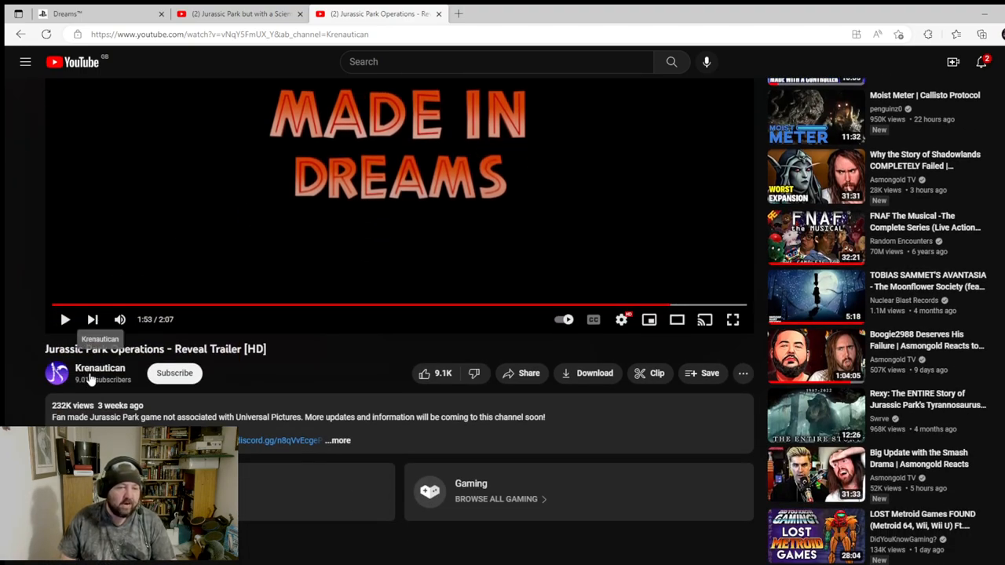
pyautogui.scroll(-3)
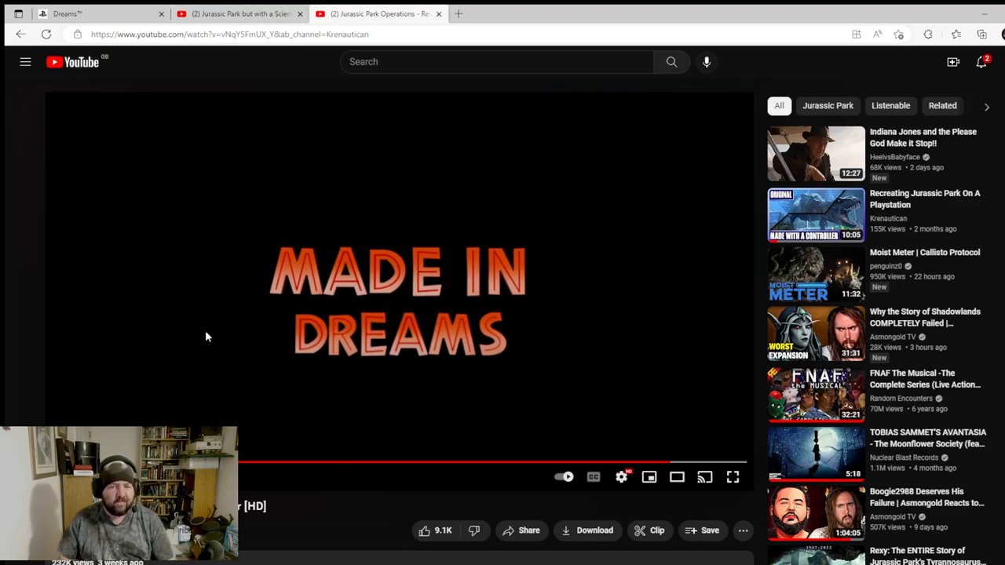
pyautogui.moveTo(188, 331)
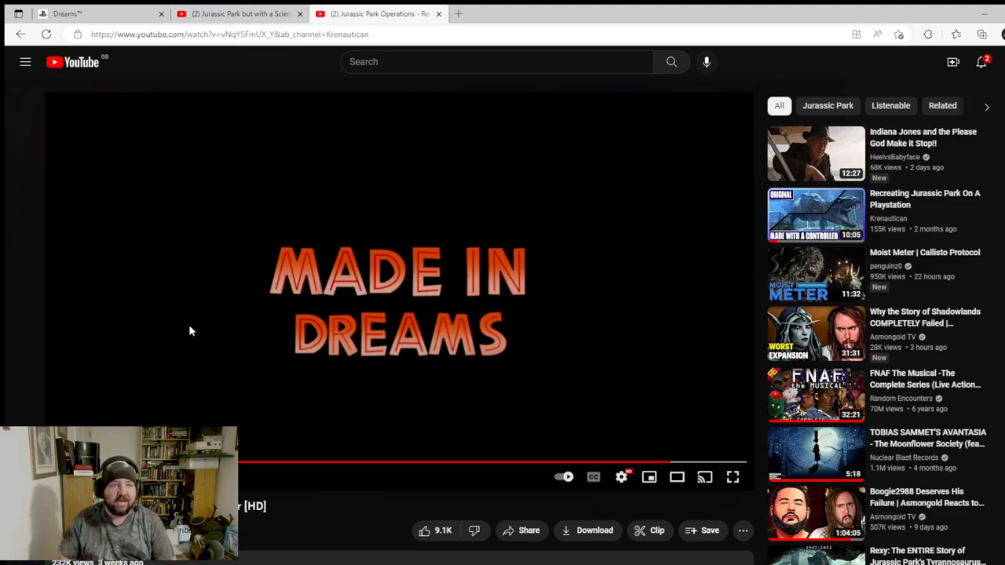